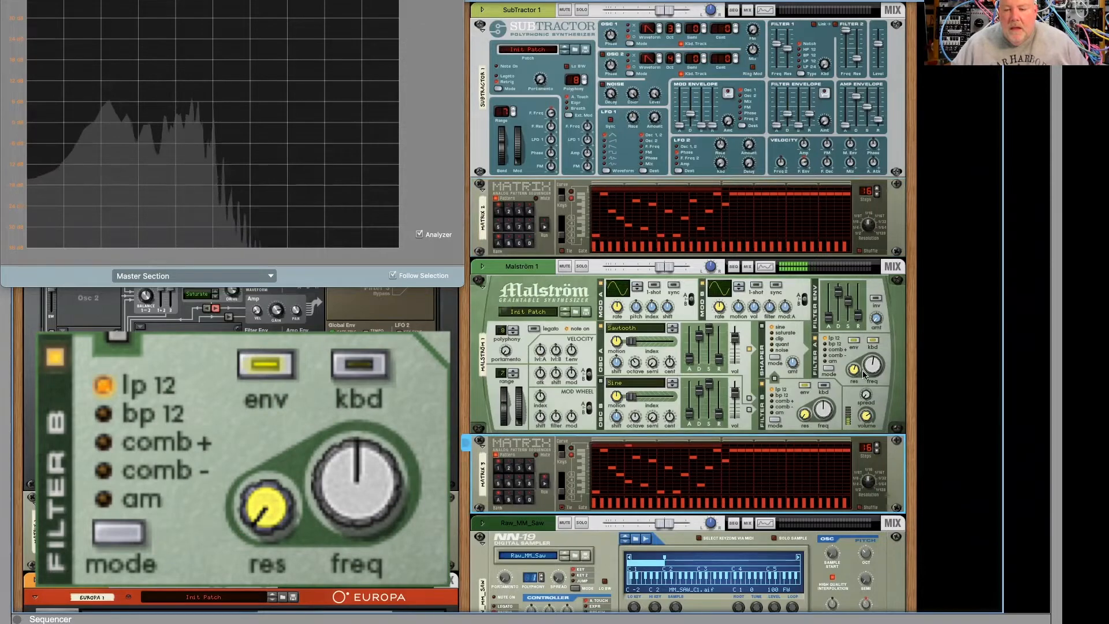
{"action": "mouse_move", "coordinate": [855, 367]}
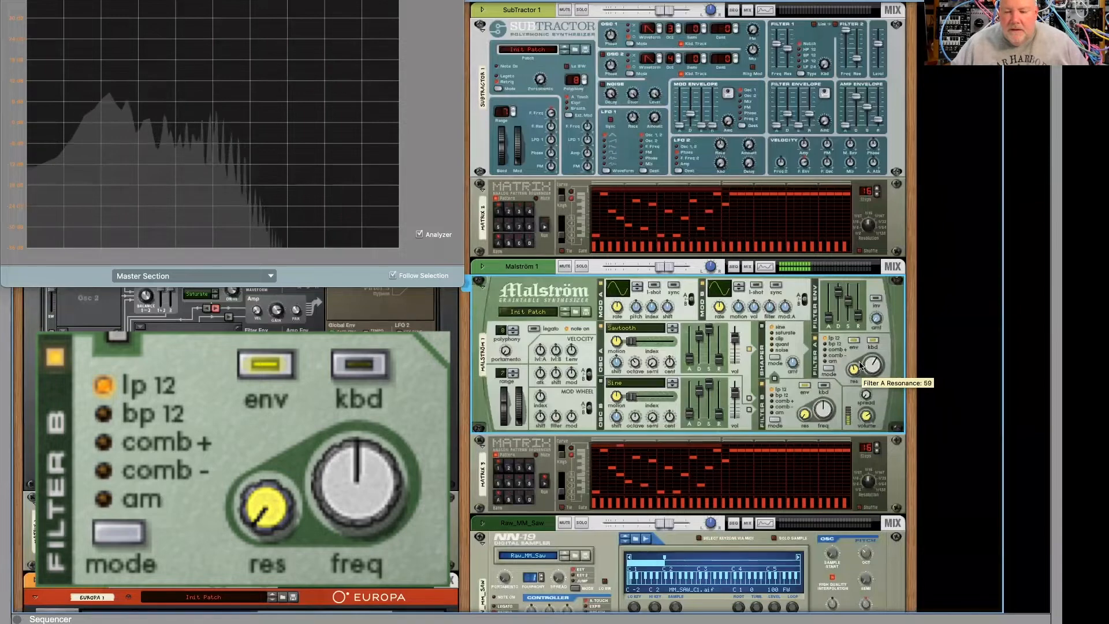
{"action": "mouse_move", "coordinate": [867, 371]}
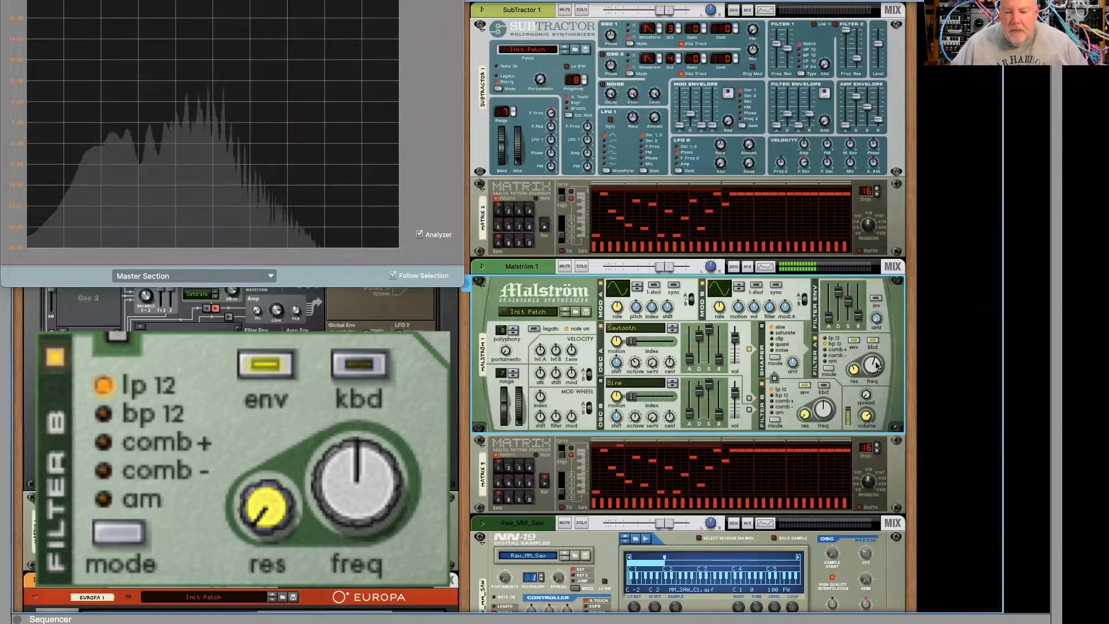
{"action": "mouse_move", "coordinate": [856, 367]}
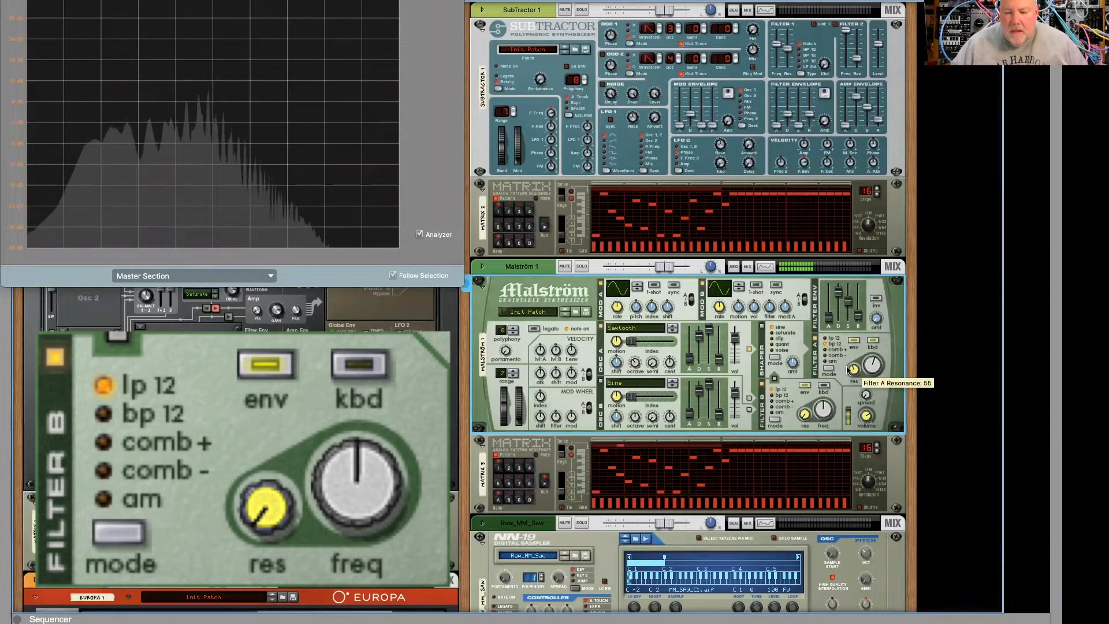
{"action": "mouse_move", "coordinate": [872, 366]}
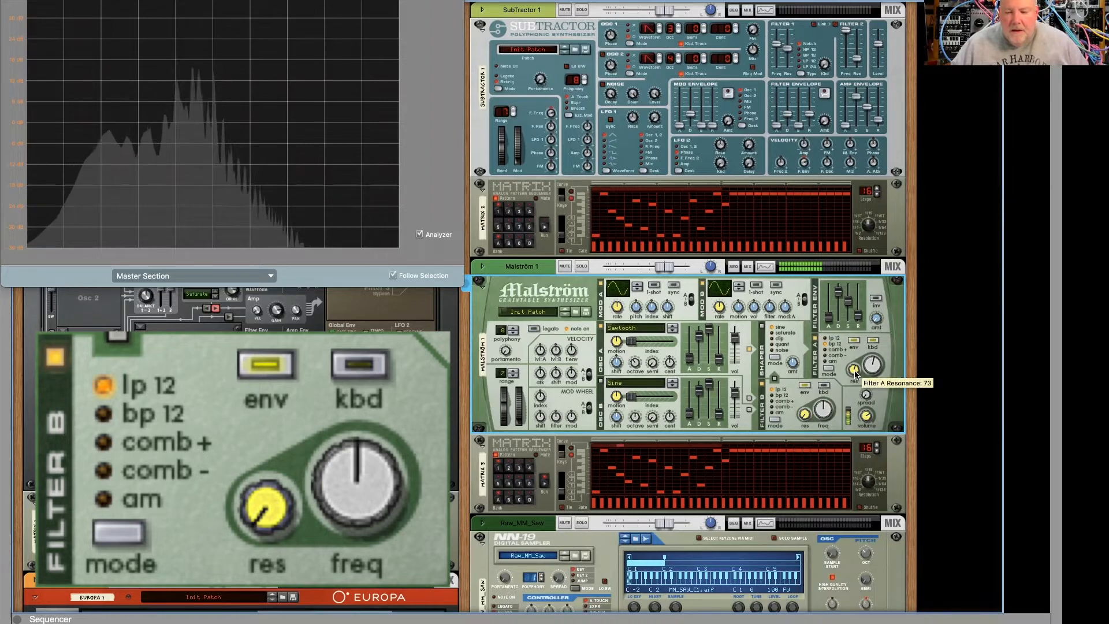
{"action": "mouse_move", "coordinate": [547, 496]}
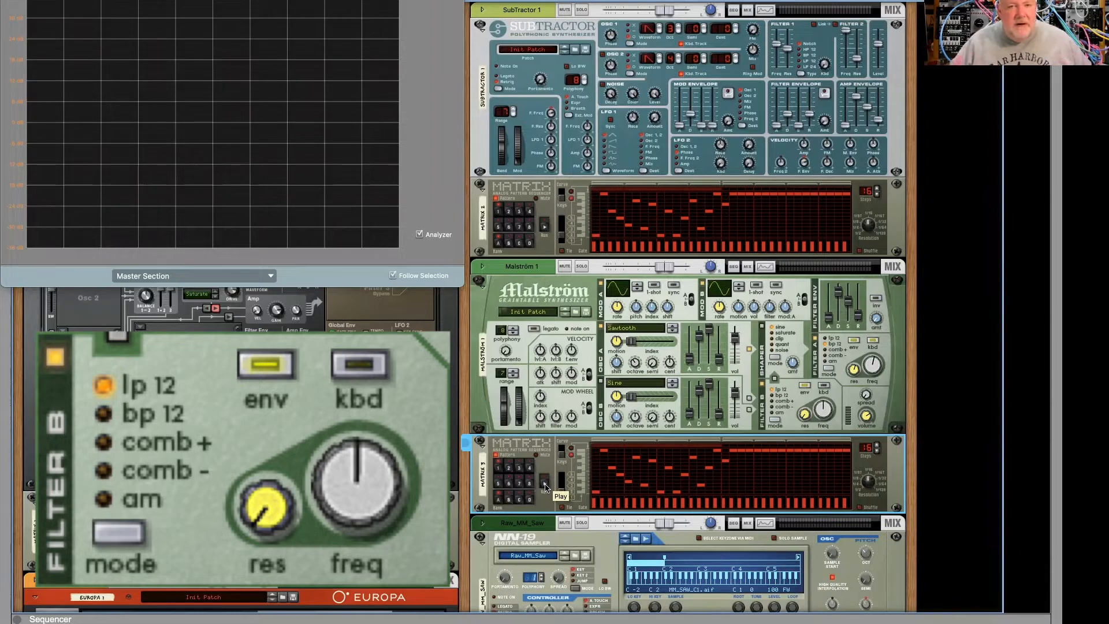
{"action": "mouse_move", "coordinate": [856, 360]}
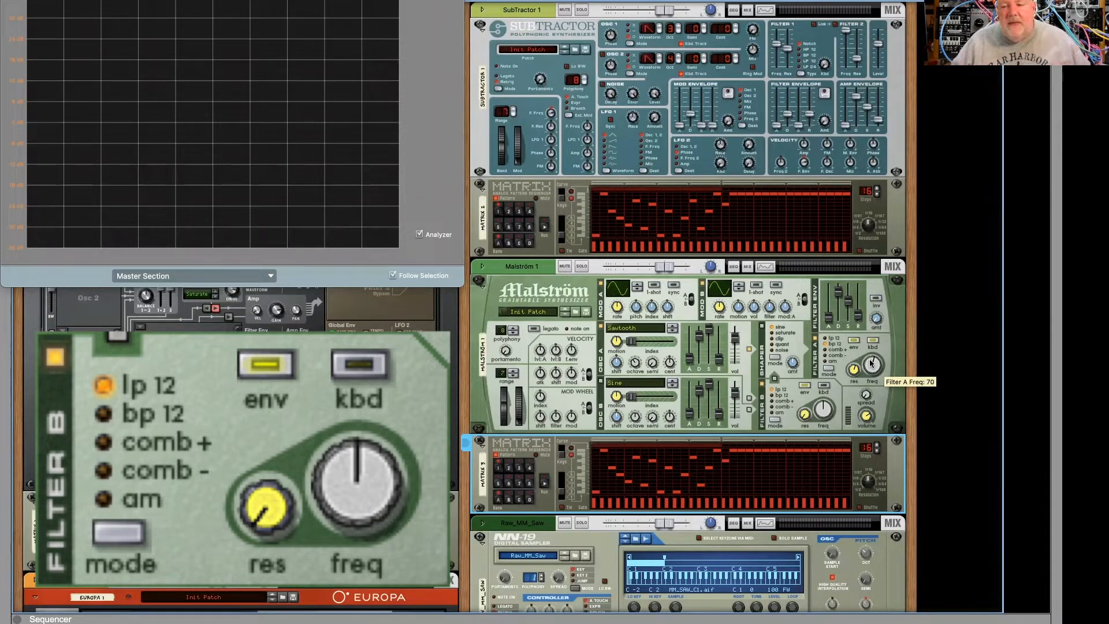
- Raise Malström's Filter A Res and Freq while the Matrix 2 pattern plays
{"action": "scroll", "scroll_direction": "up", "scroll_amount": 3}
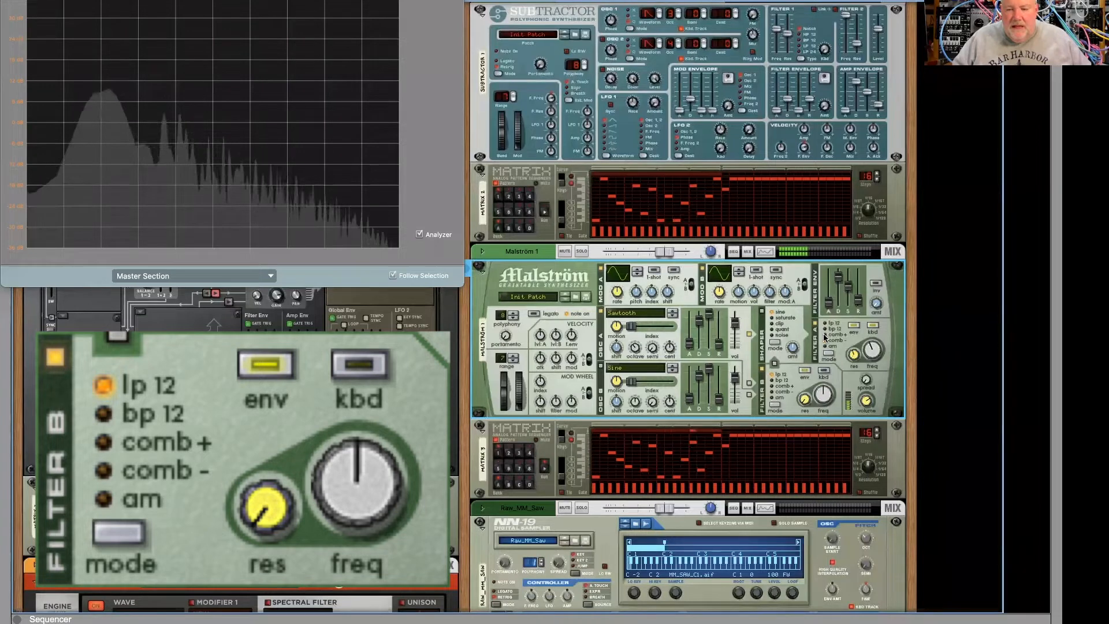
{"action": "mouse_move", "coordinate": [870, 347]}
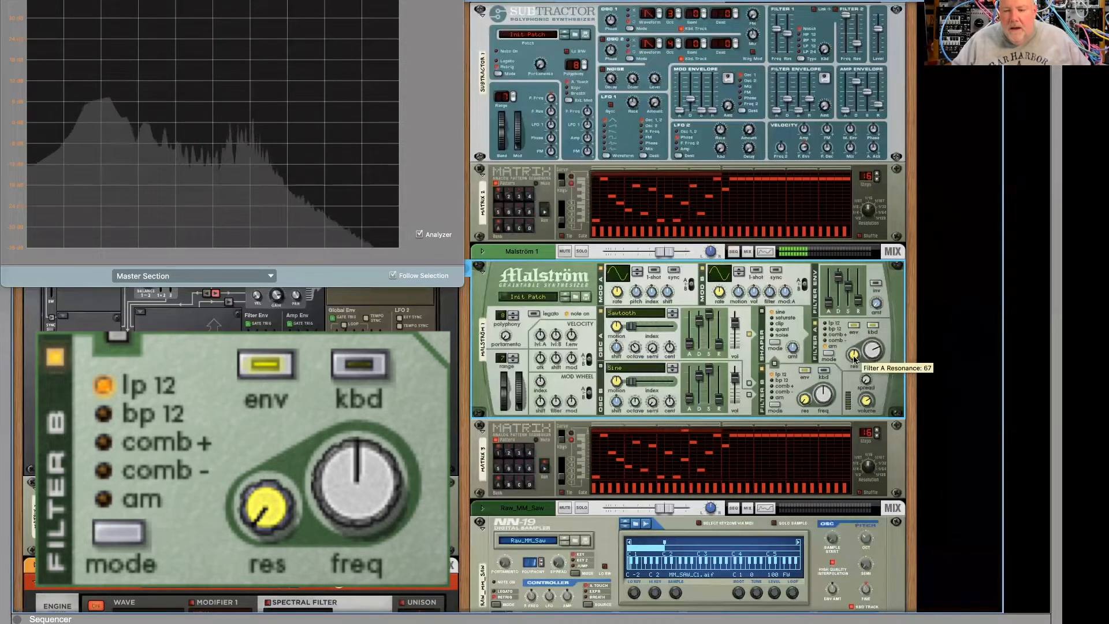
{"action": "mouse_move", "coordinate": [874, 326]}
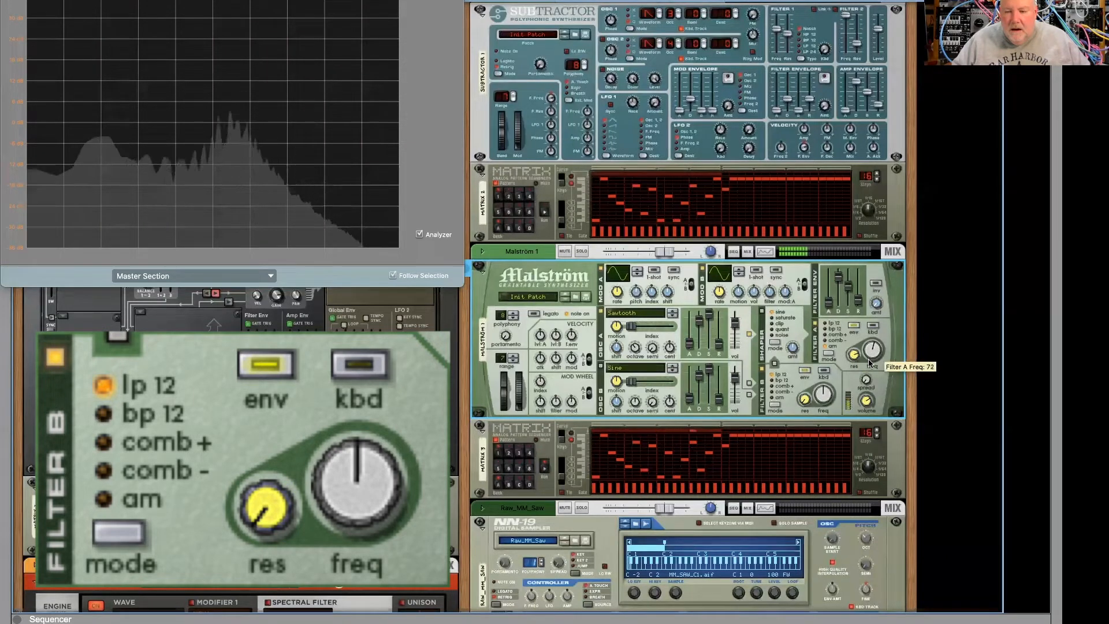
{"action": "mouse_move", "coordinate": [873, 327]}
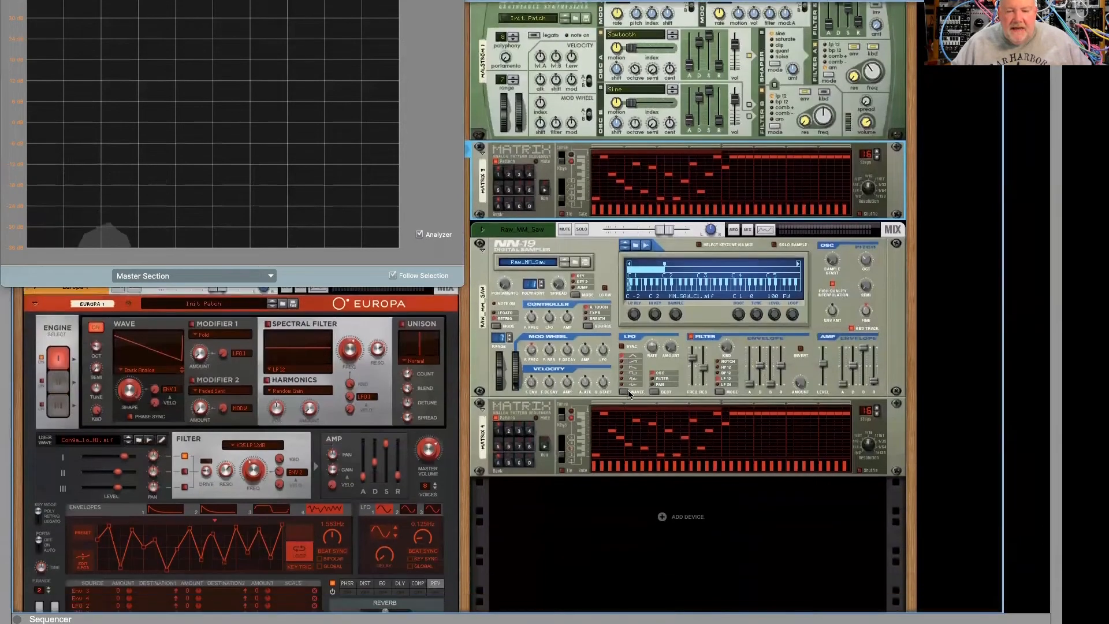
{"action": "scroll", "scroll_direction": "up", "scroll_amount": 3}
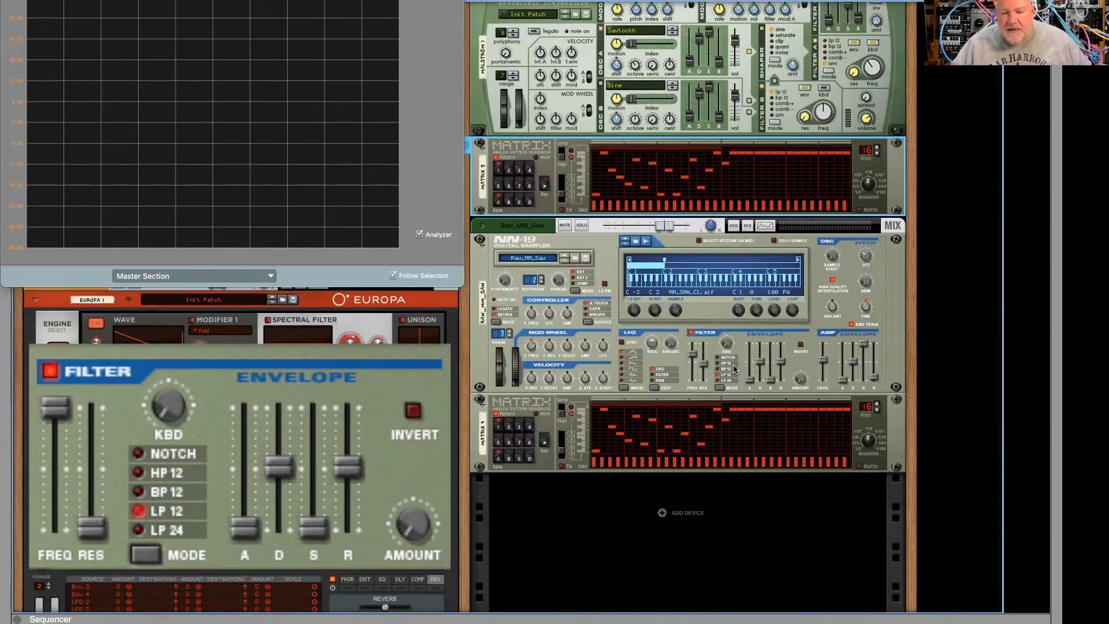
{"action": "mouse_move", "coordinate": [735, 379]}
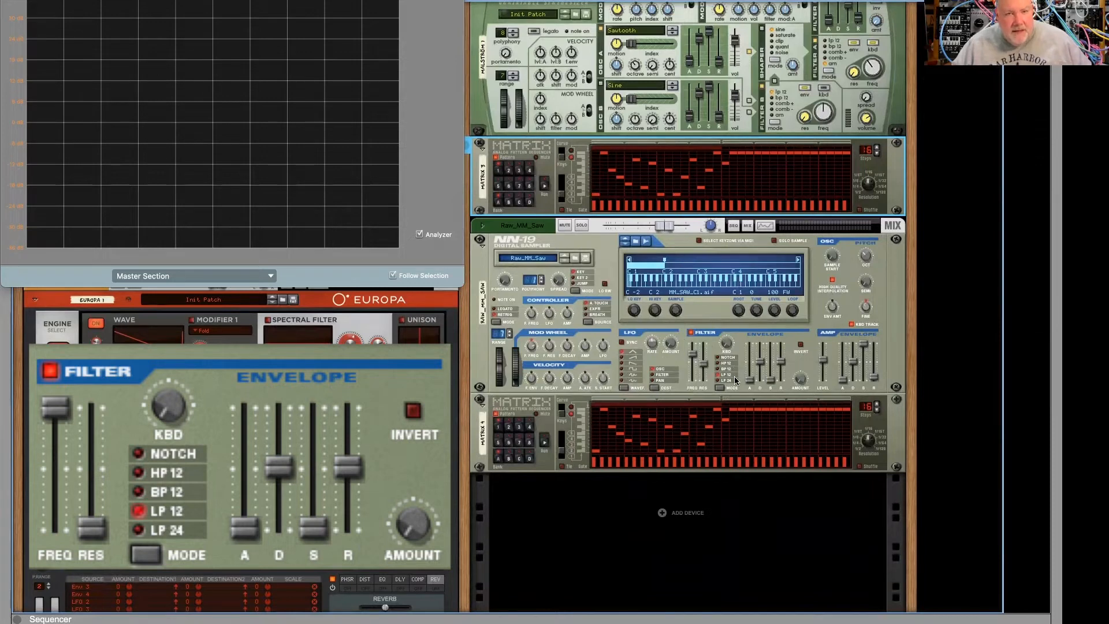
{"action": "mouse_move", "coordinate": [729, 390]}
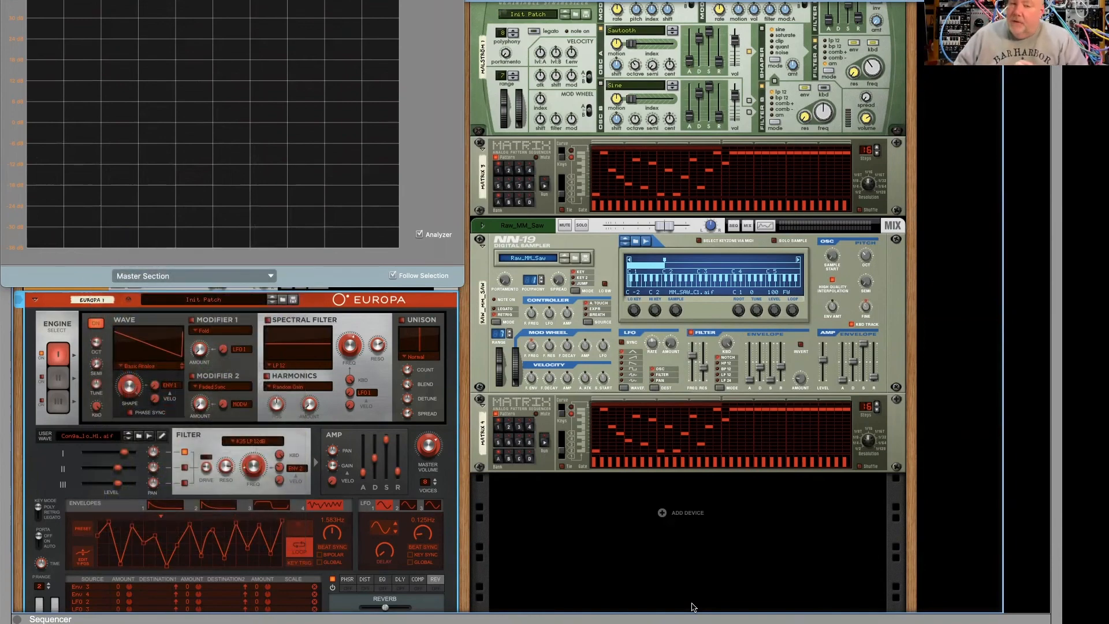
- Show Europa's filter type list, currently set to LP Ladder 24dB
{"action": "left_click", "coordinate": [250, 440]}
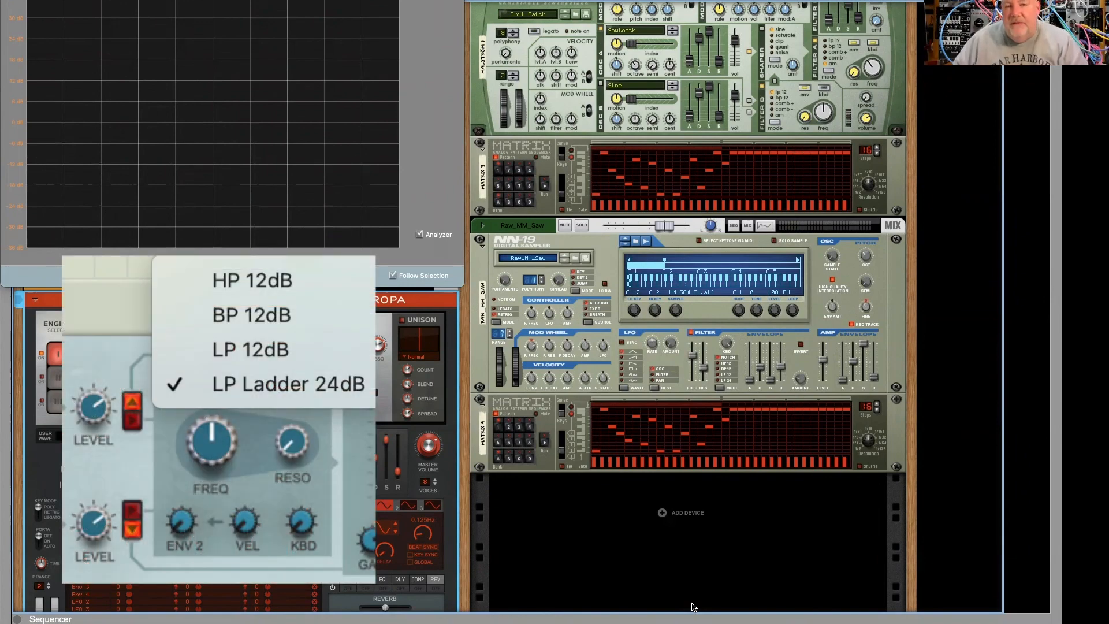